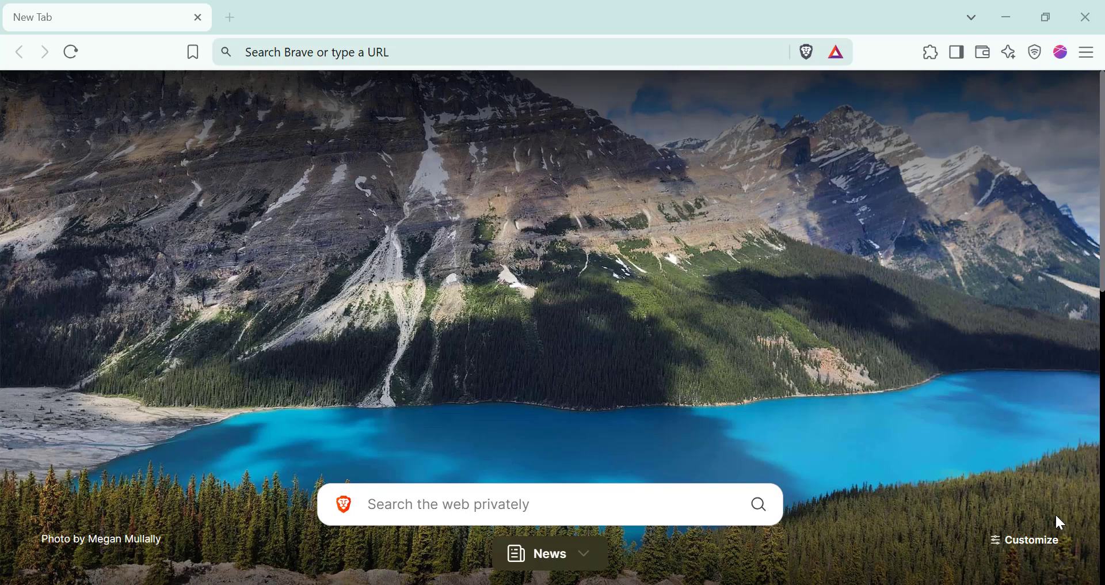
Open Brave's Settings page via the main menu at top right.
{"action": "left_click", "coordinate": [1085, 51]}
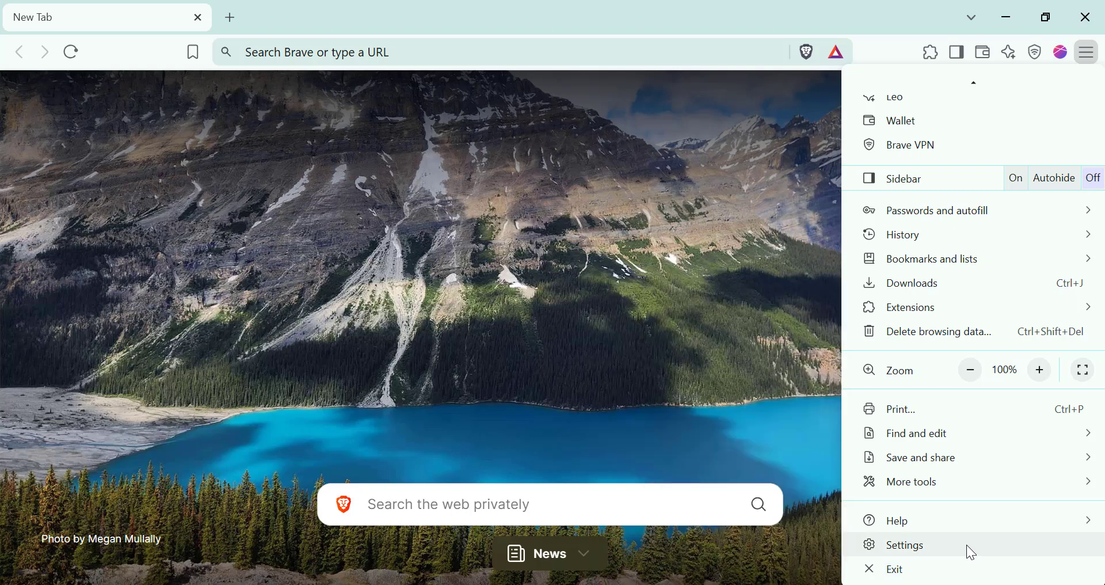
{"action": "left_click", "coordinate": [904, 544]}
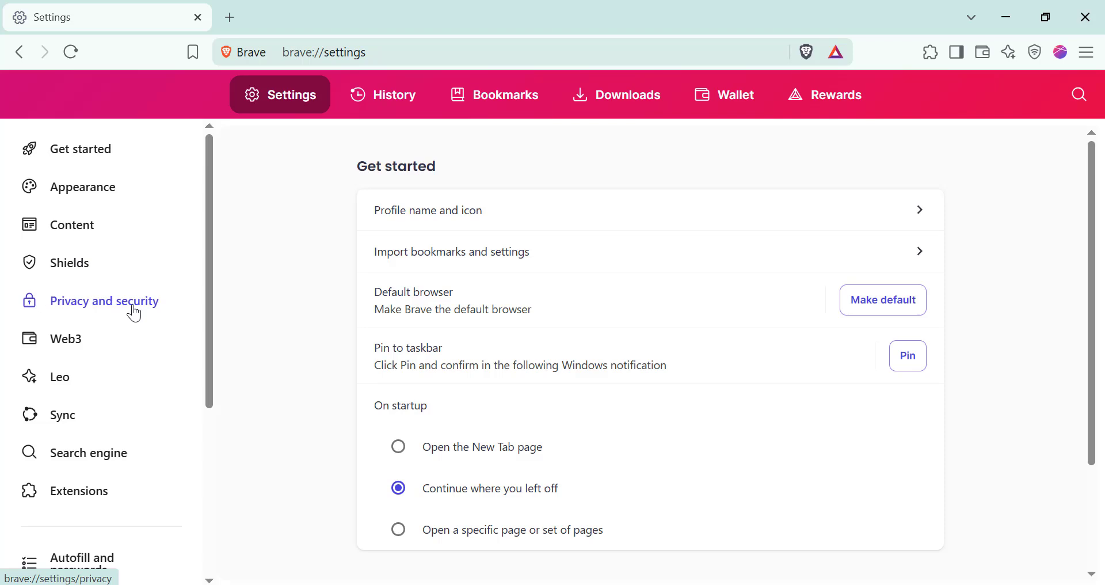
Open Site and Shields Settings within Privacy and security.
{"action": "left_click", "coordinate": [105, 301]}
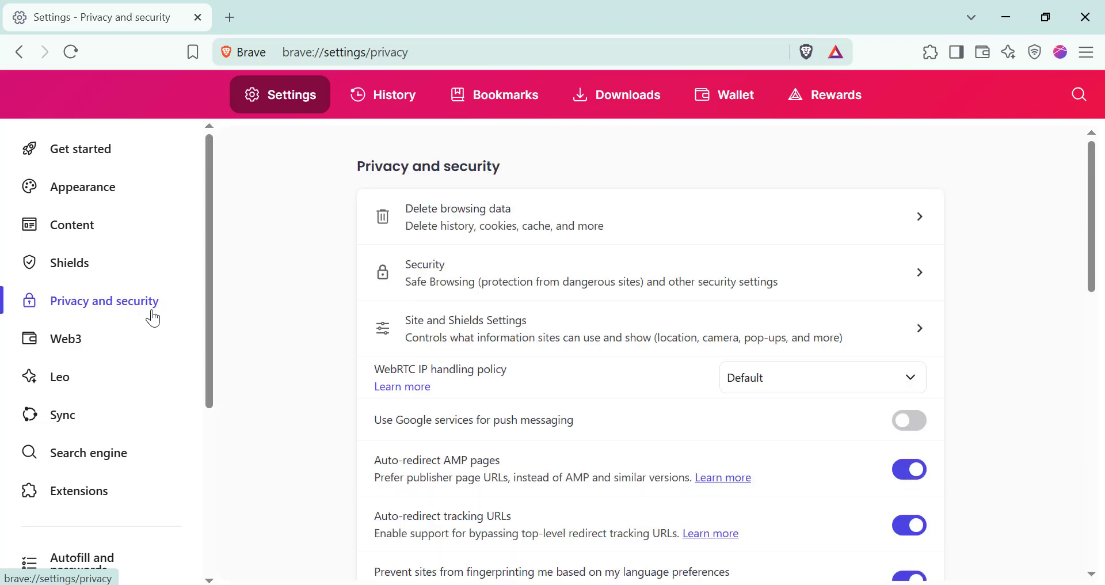
{"action": "mouse_move", "coordinate": [521, 328]}
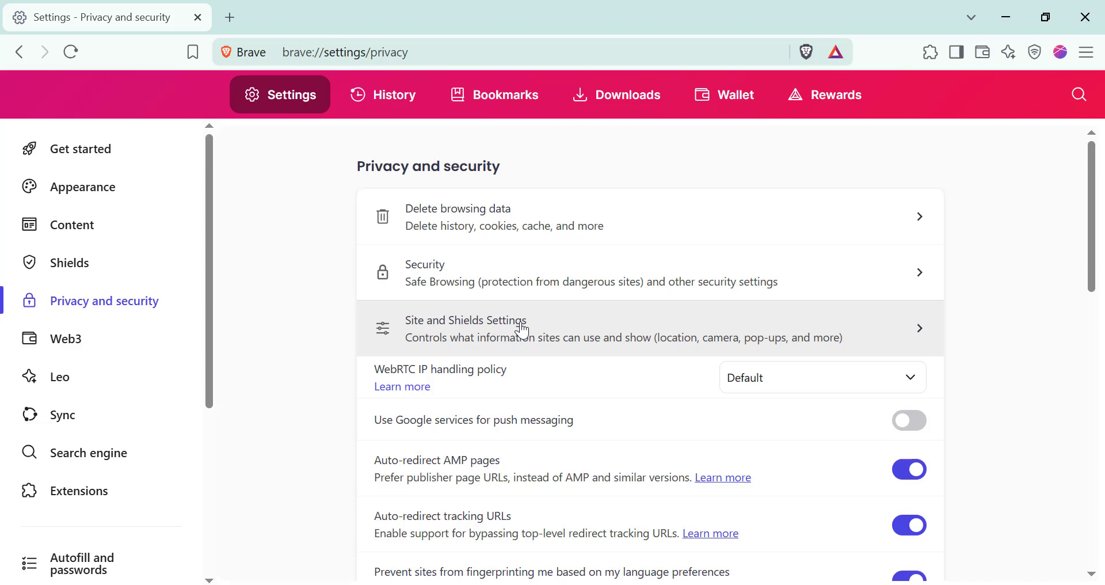
{"action": "left_click", "coordinate": [521, 328]}
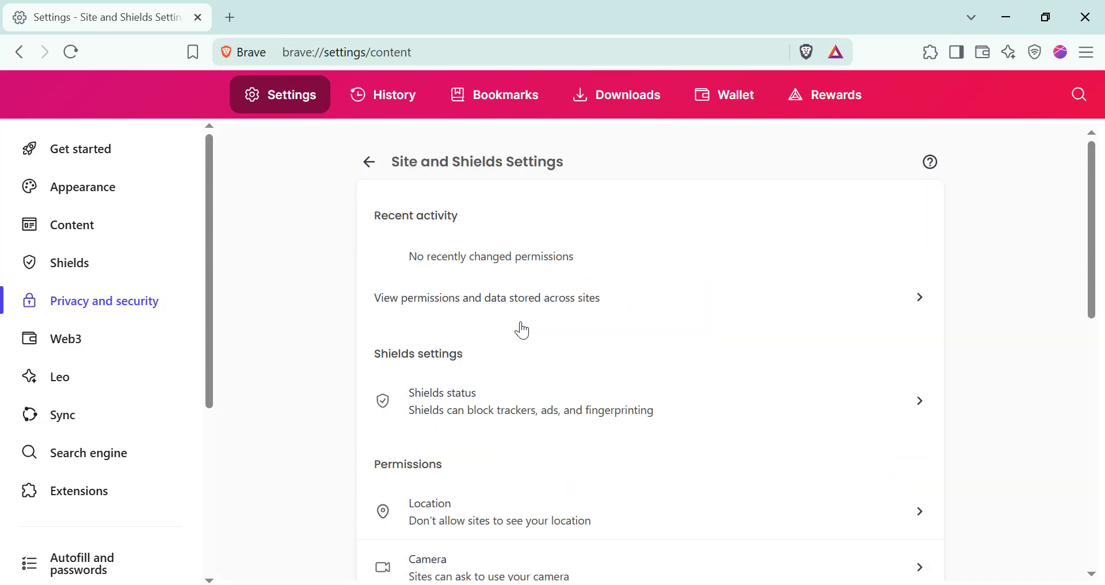
{"action": "mouse_move", "coordinate": [858, 336]}
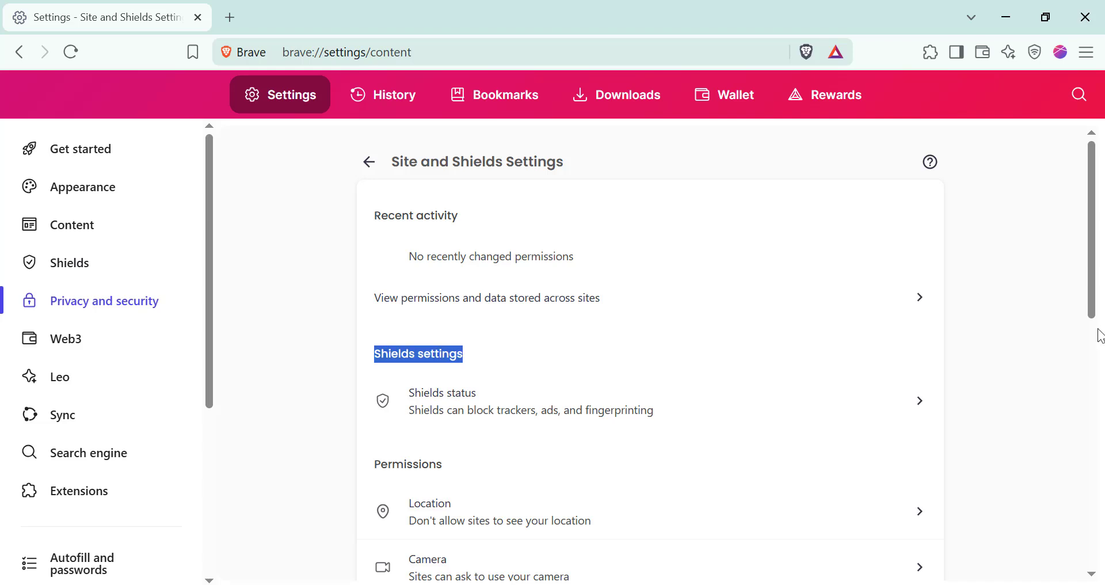
Open the Autoplay page under Additional permissions.
{"action": "scroll", "scroll_direction": "down", "scroll_amount": 3}
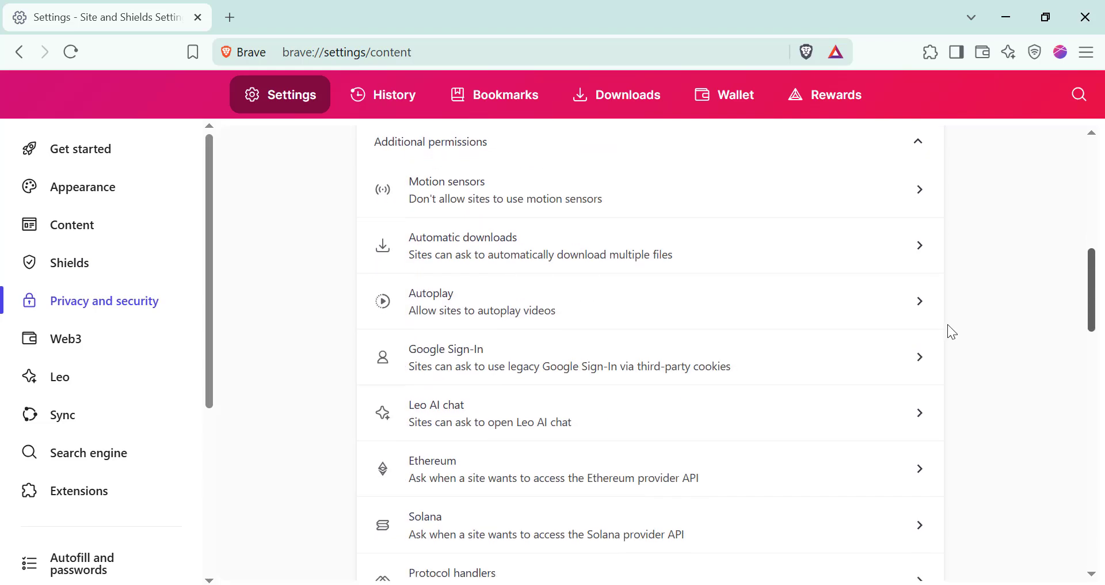
{"action": "mouse_move", "coordinate": [830, 308]}
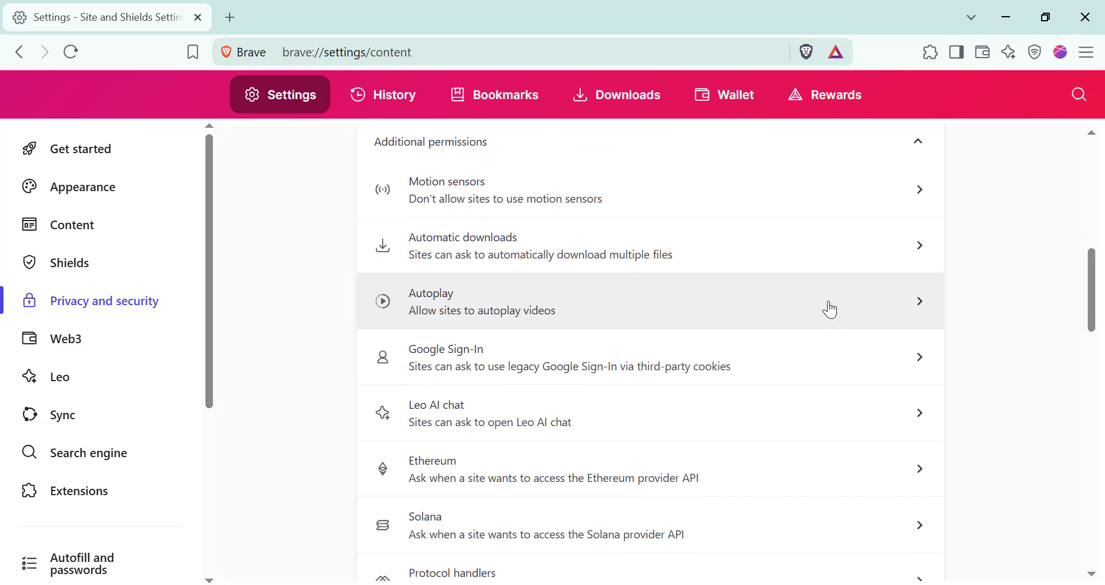
{"action": "left_click", "coordinate": [830, 309]}
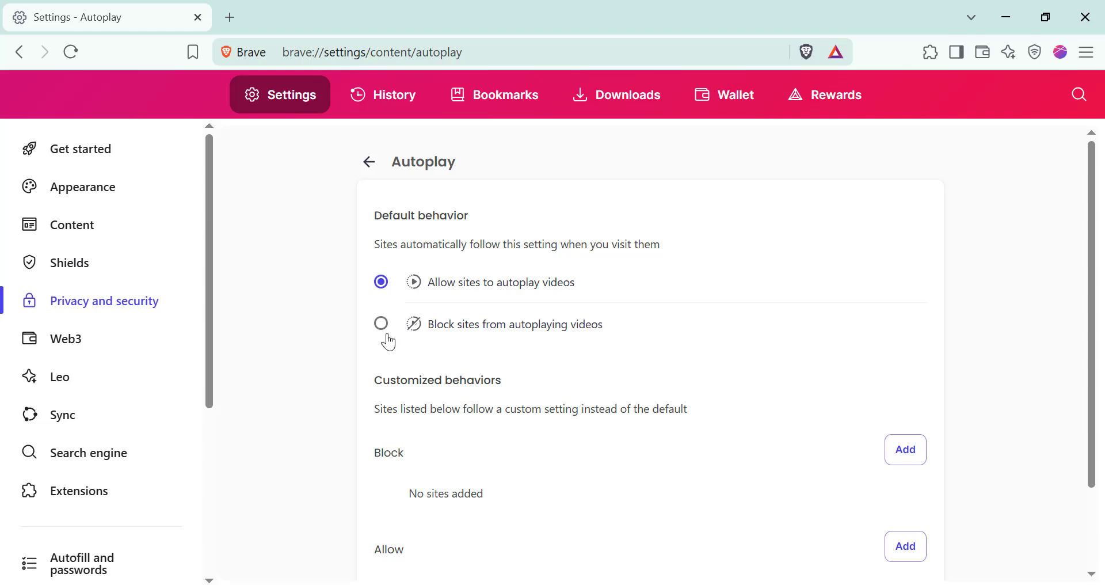
Select 'Block sites from autoplaying videos' as the default autoplay behavior.
{"action": "left_click", "coordinate": [381, 323]}
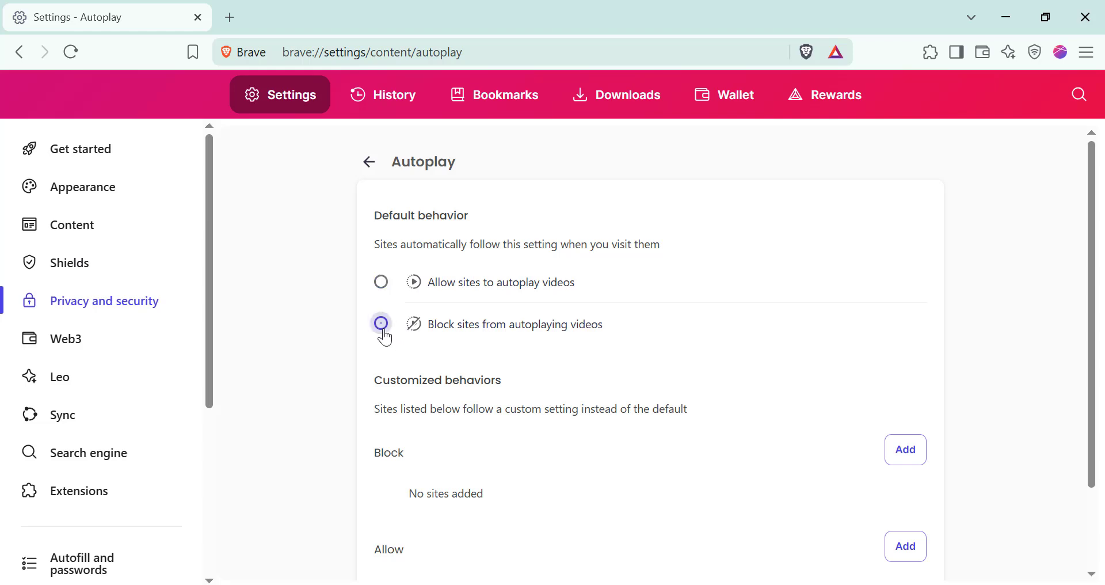
{"action": "left_click", "coordinate": [380, 323]}
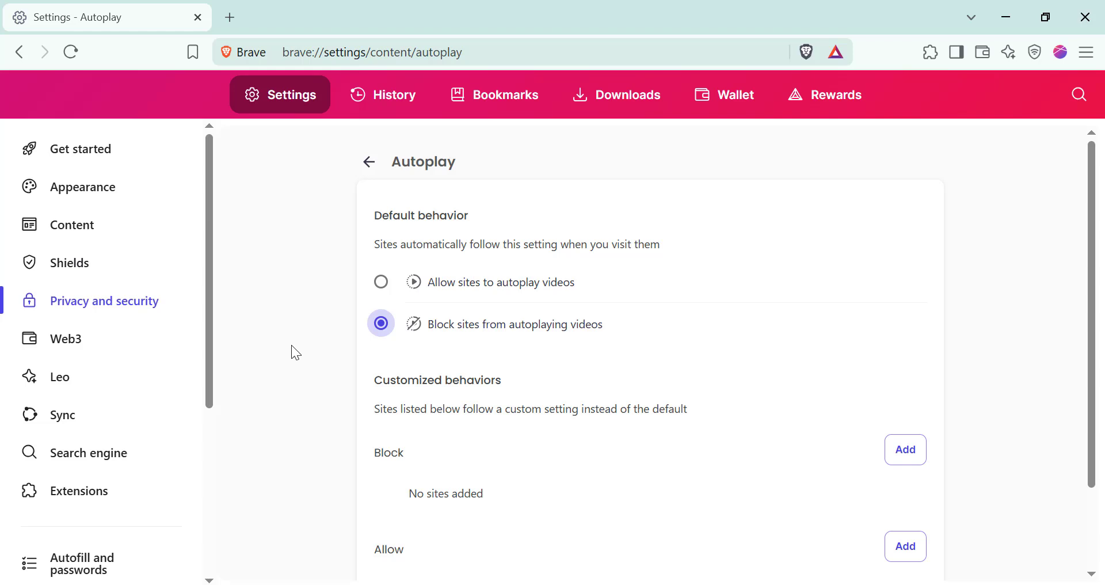